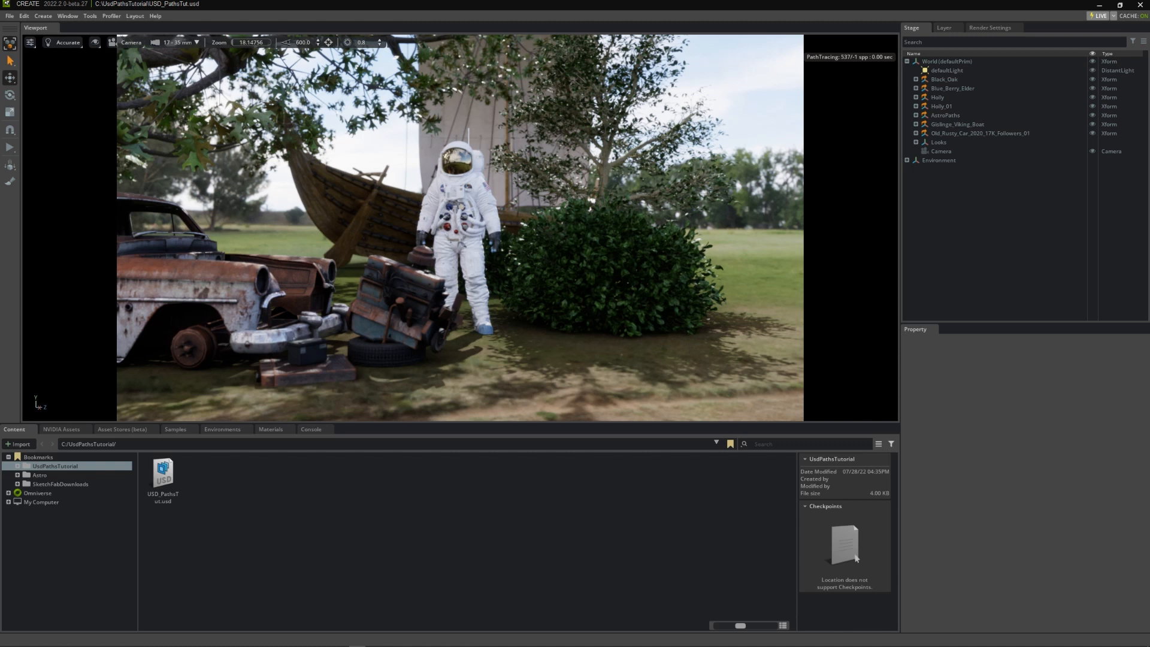
# Collect USD_PathsTut.usd and its assets into a new Collected_USD_PathsTut folder
pyautogui.rightClick(161, 473)
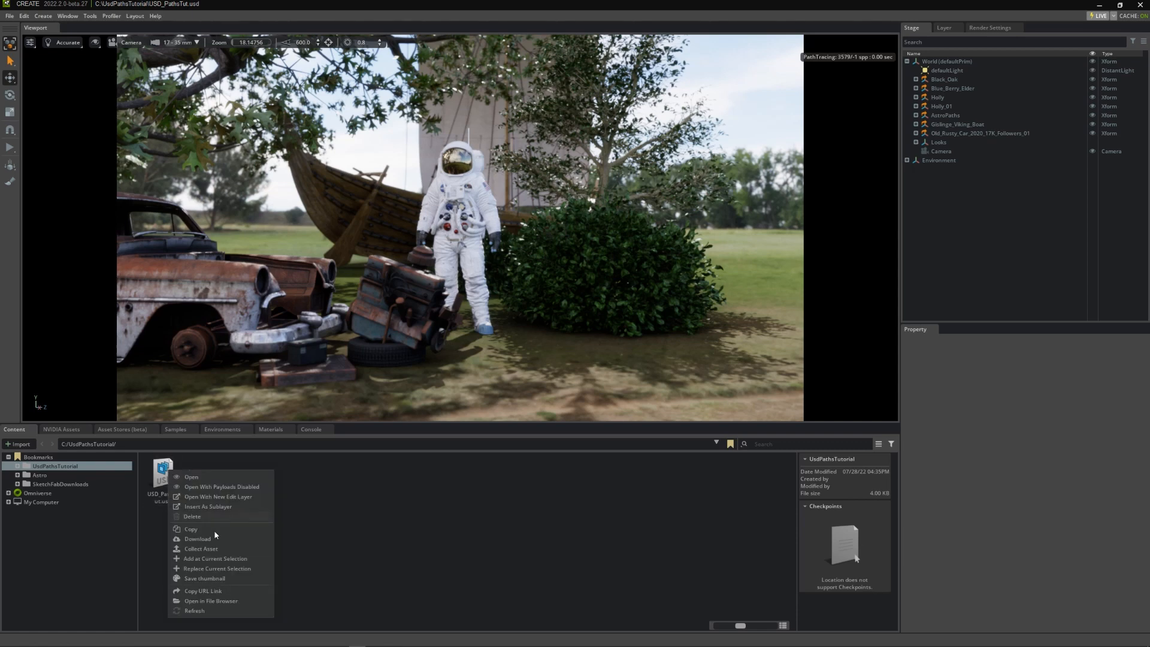
pyautogui.click(201, 548)
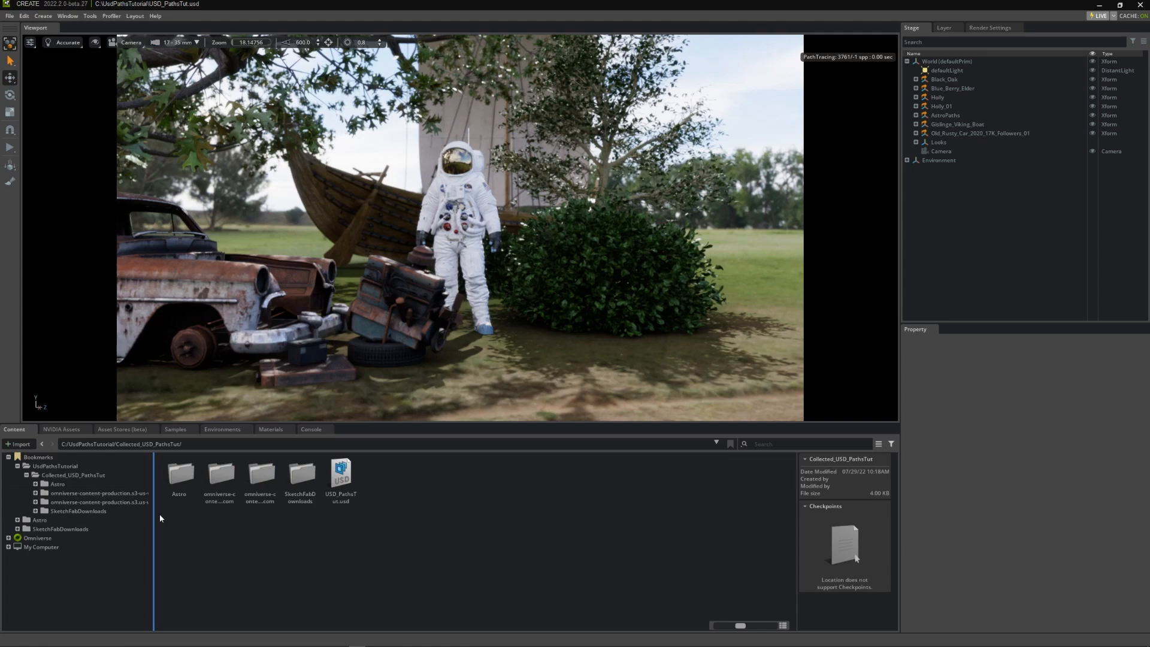
# Browse into Collected_USD_PathsTut and the amazonaws asset folder to consolidate its contents
pyautogui.doubleClick(96, 492)
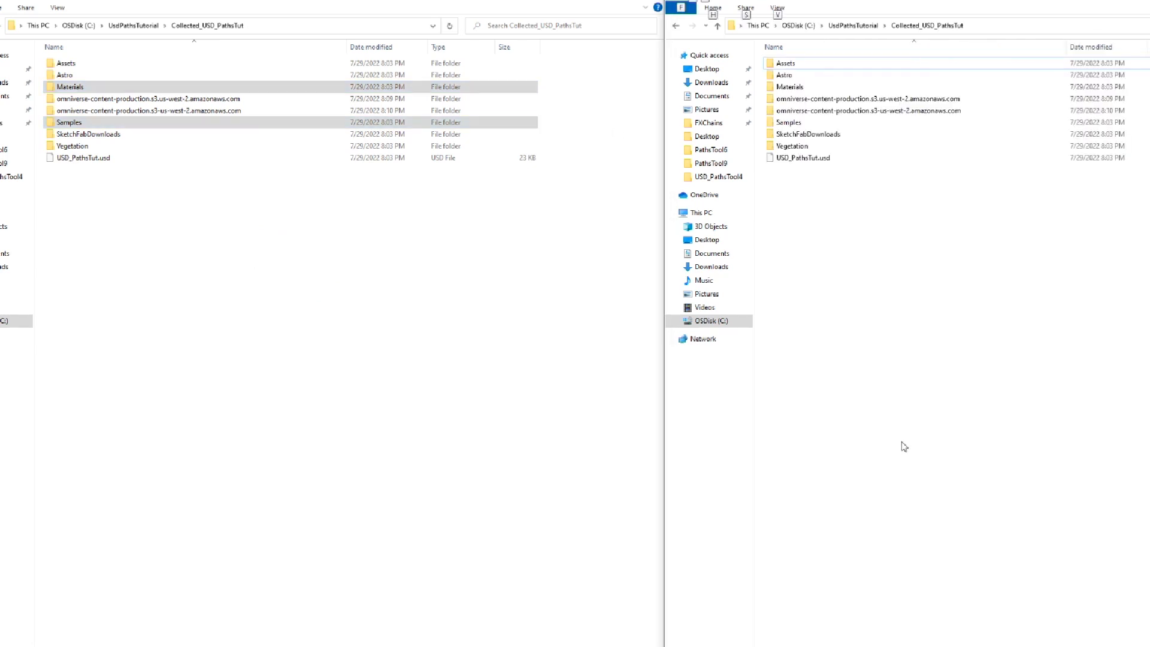
pyautogui.doubleClick(874, 98)
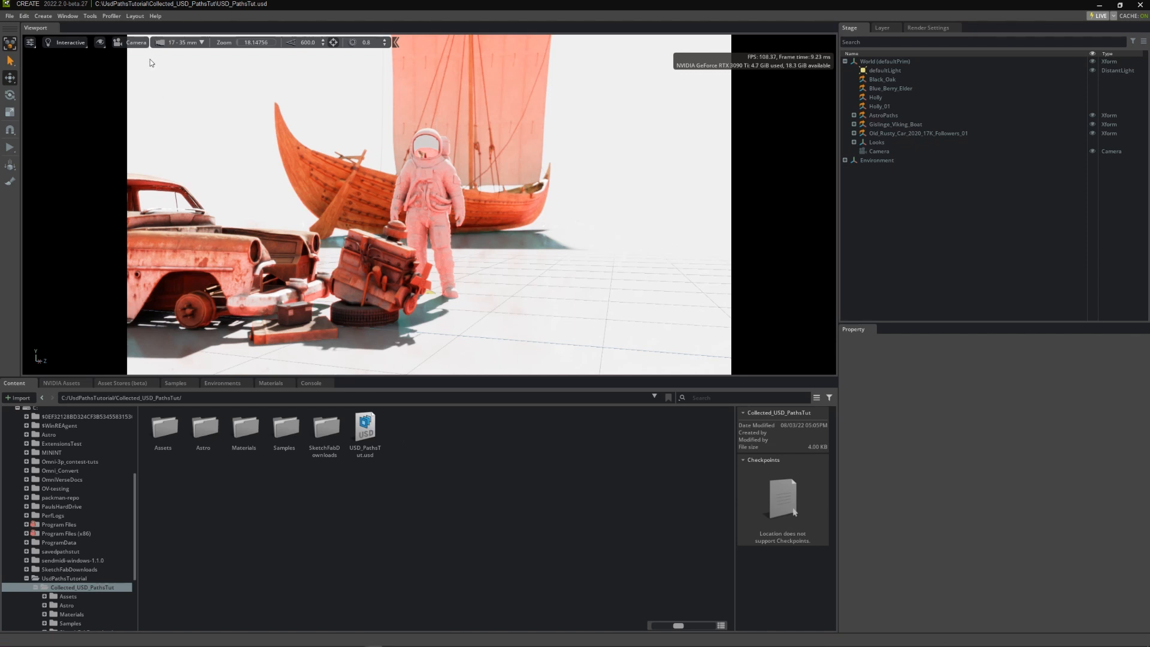
# Bring up the USD Paths panel from Window > Utilities
pyautogui.click(67, 15)
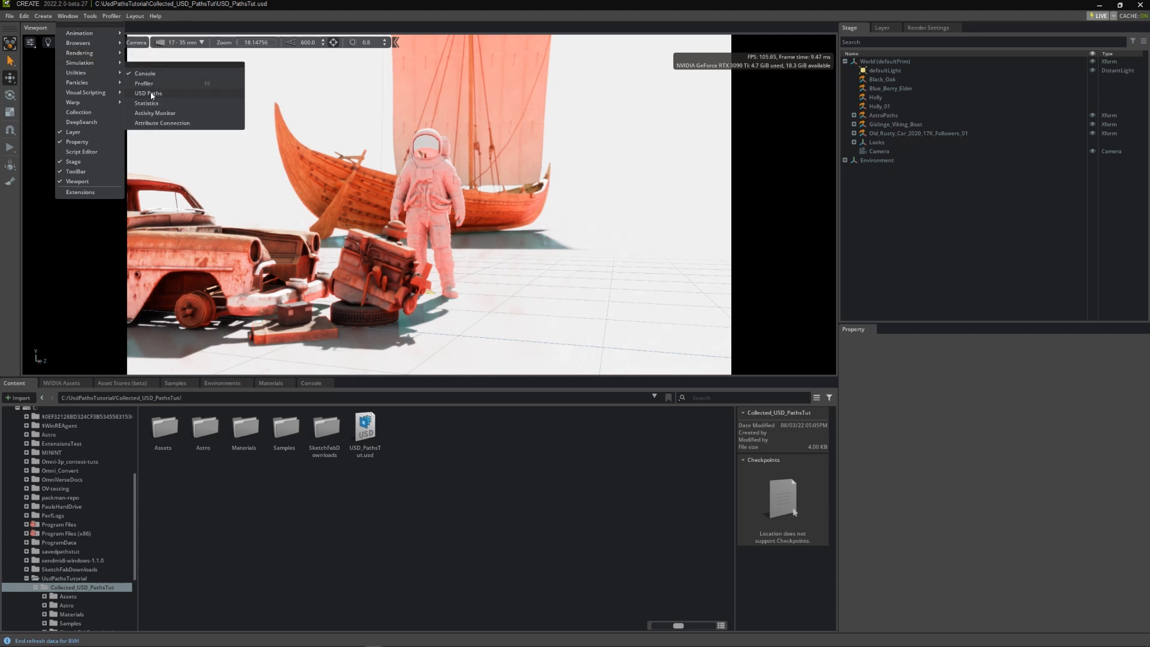
pyautogui.click(148, 94)
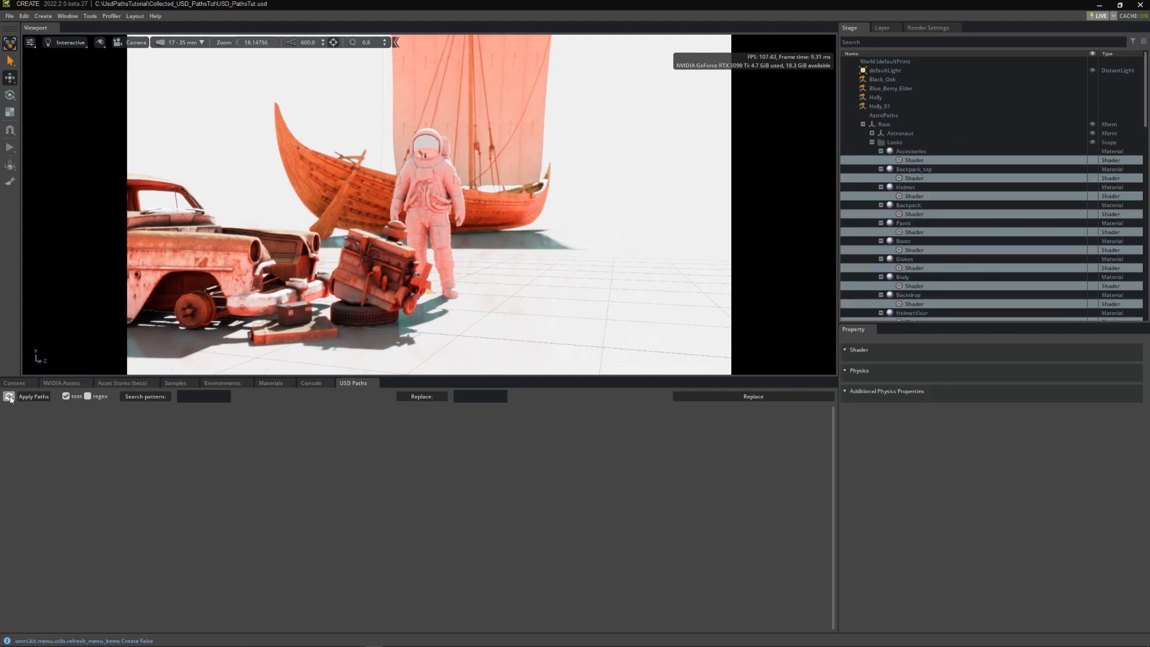
# Load the scene's asset paths, listing astronaut textures still under the amazonaws Samples folder
pyautogui.click(8, 397)
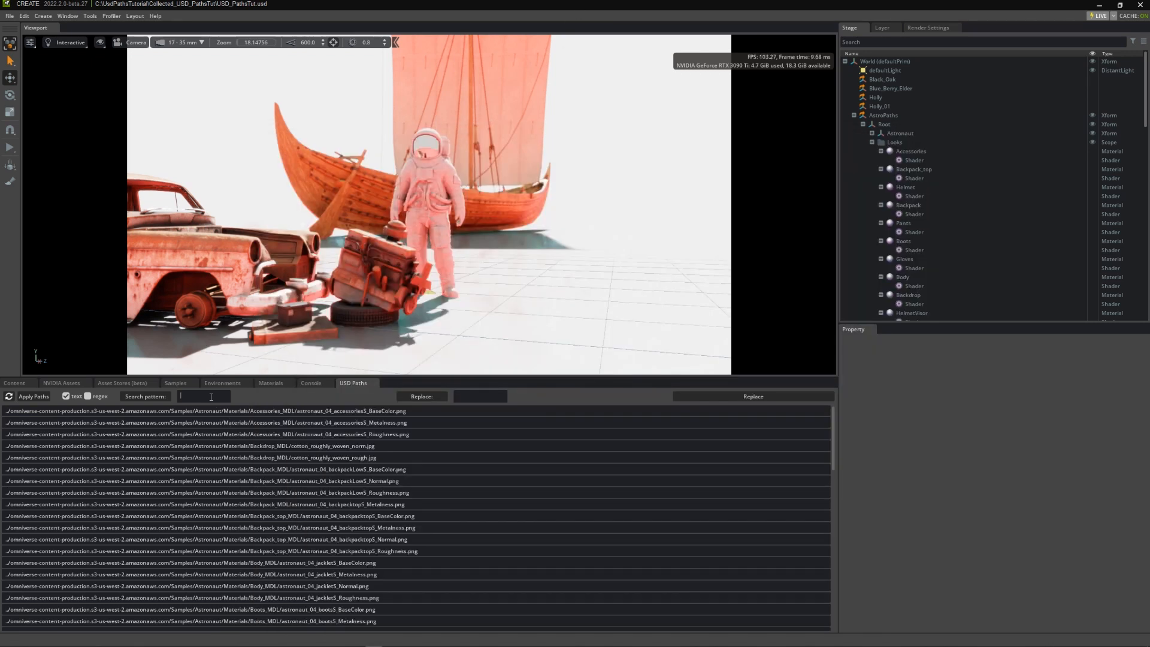
# Replace the '.amazonaws.com' prefix with nothing and apply, texturing the astronaut, car and trees
pyautogui.write('.amazonaws.com')
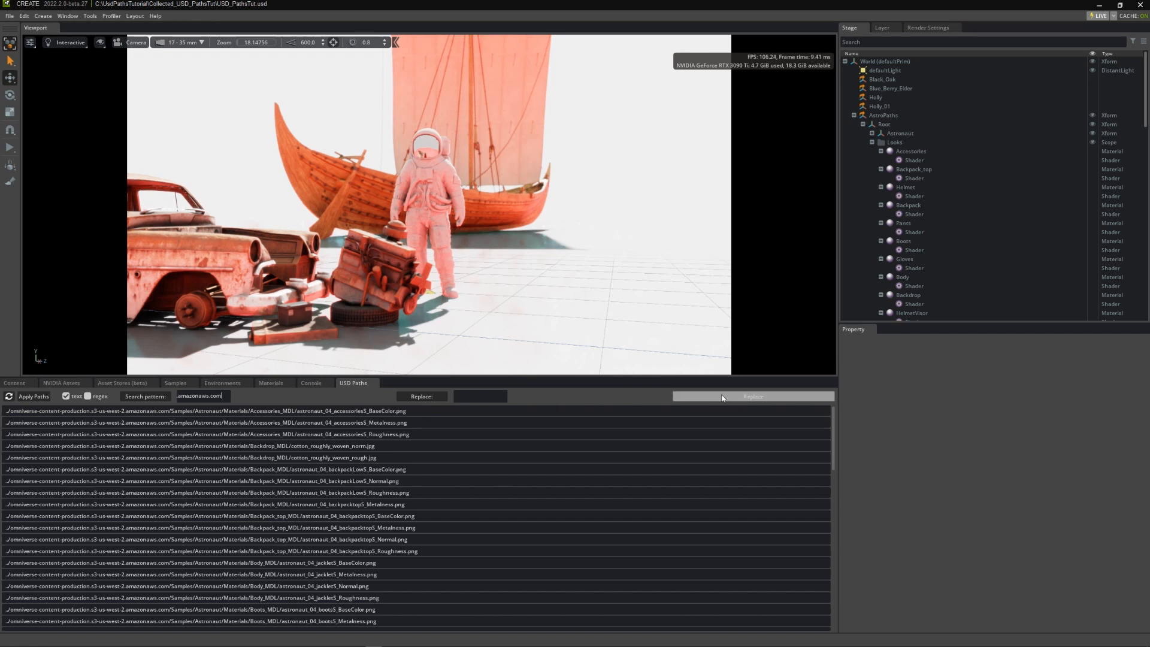
pyautogui.click(752, 397)
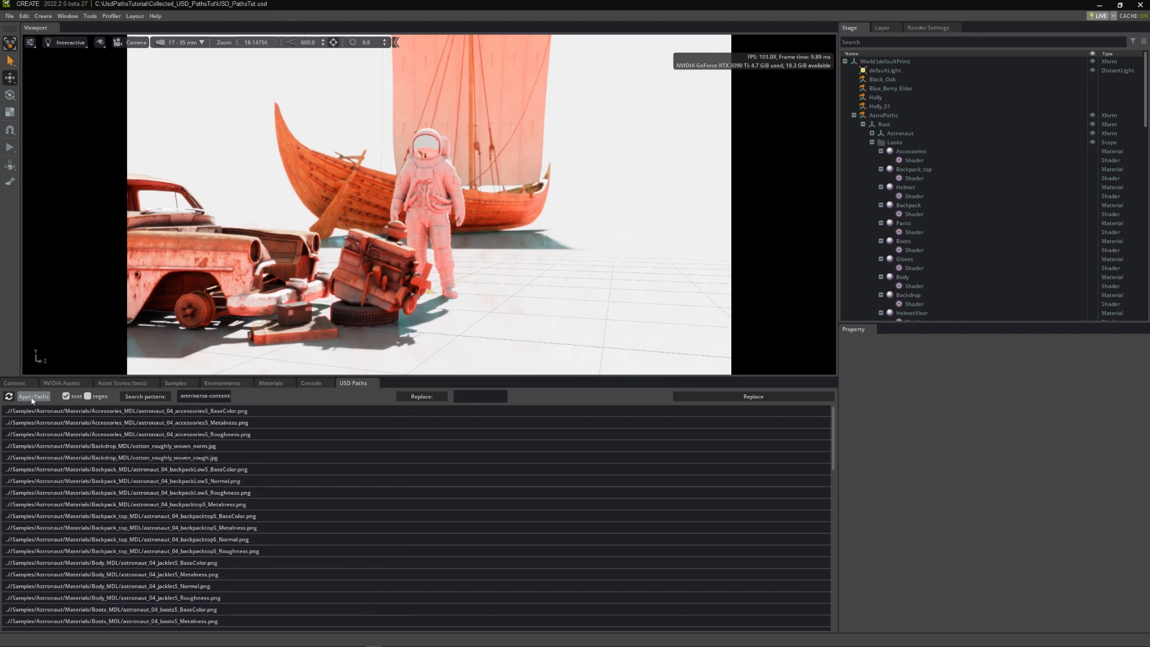
pyautogui.click(34, 396)
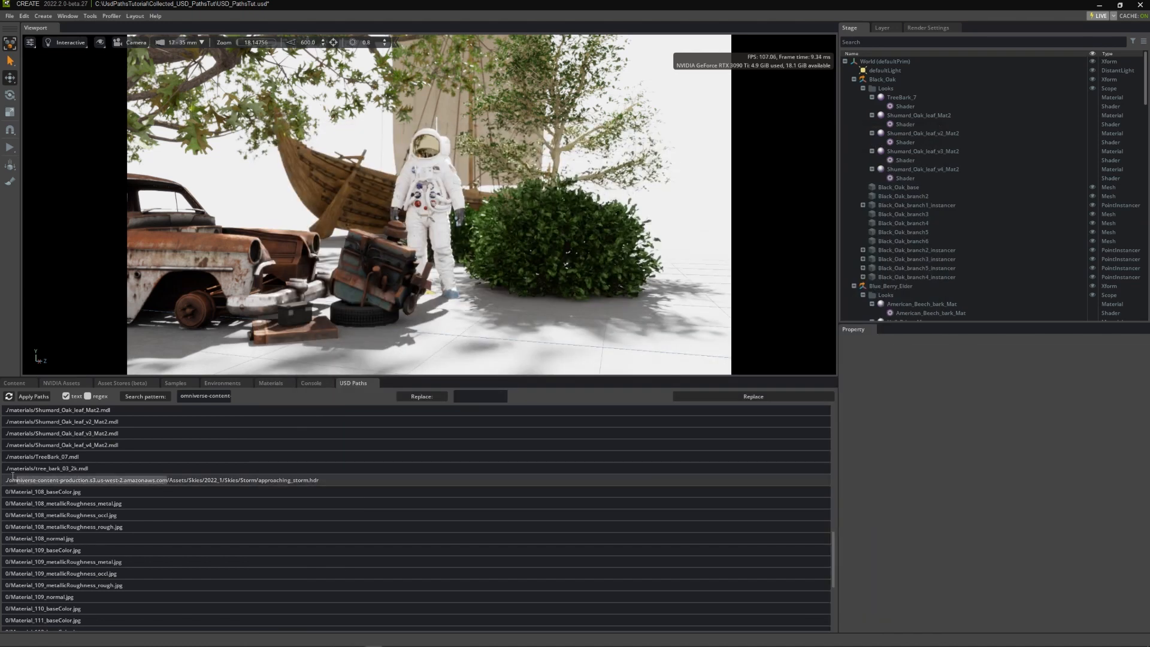
# Strip the amazonaws prefix from the storm sky HDR path and apply so the sky and grass appear
pyautogui.click(752, 397)
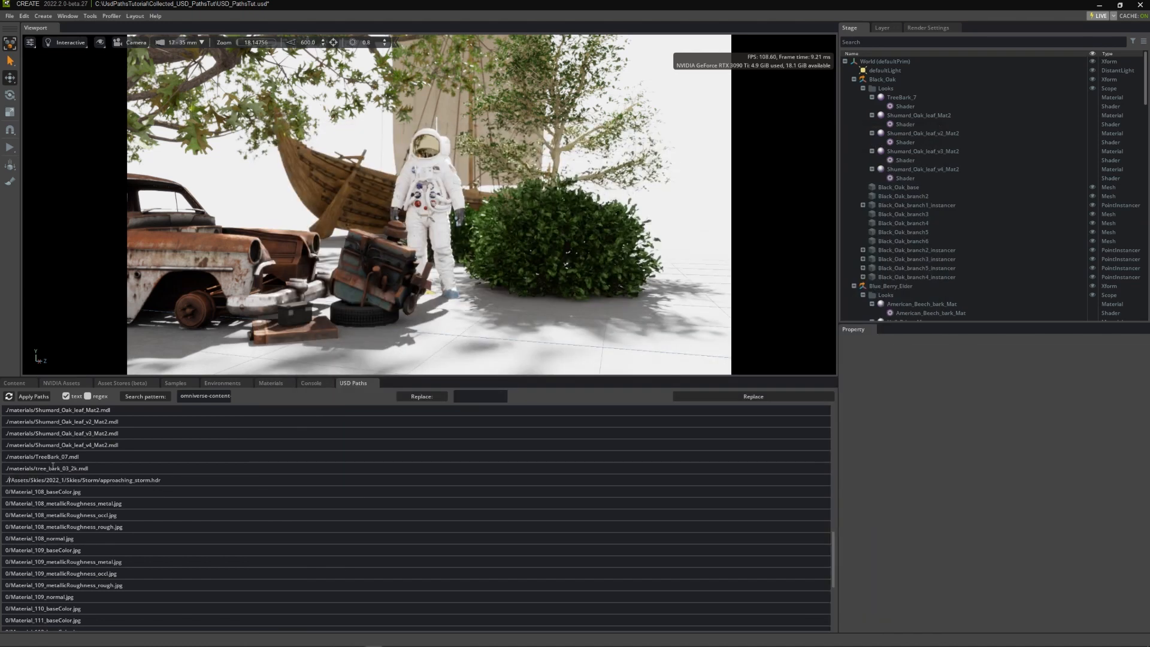
pyautogui.click(34, 396)
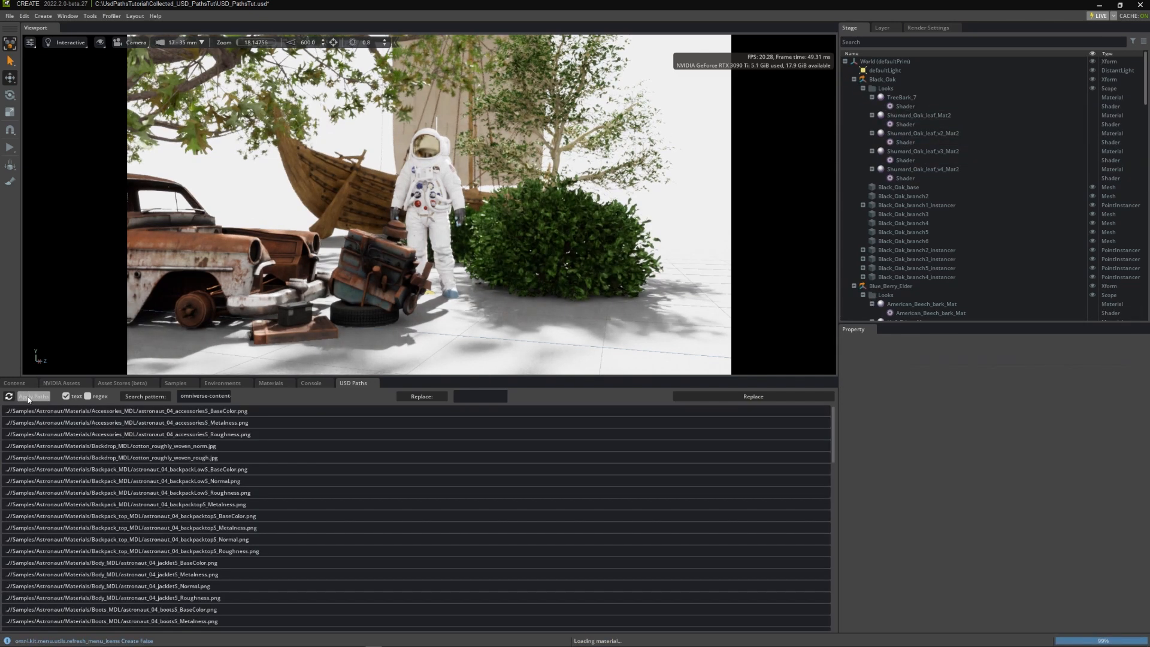
pyautogui.click(33, 397)
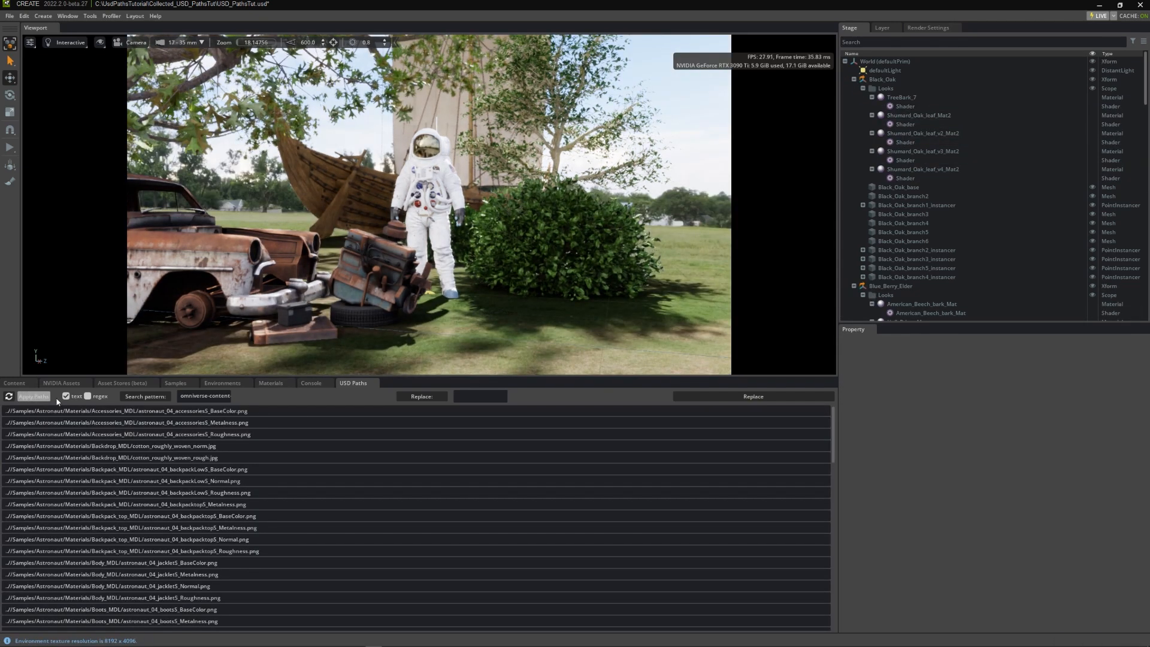